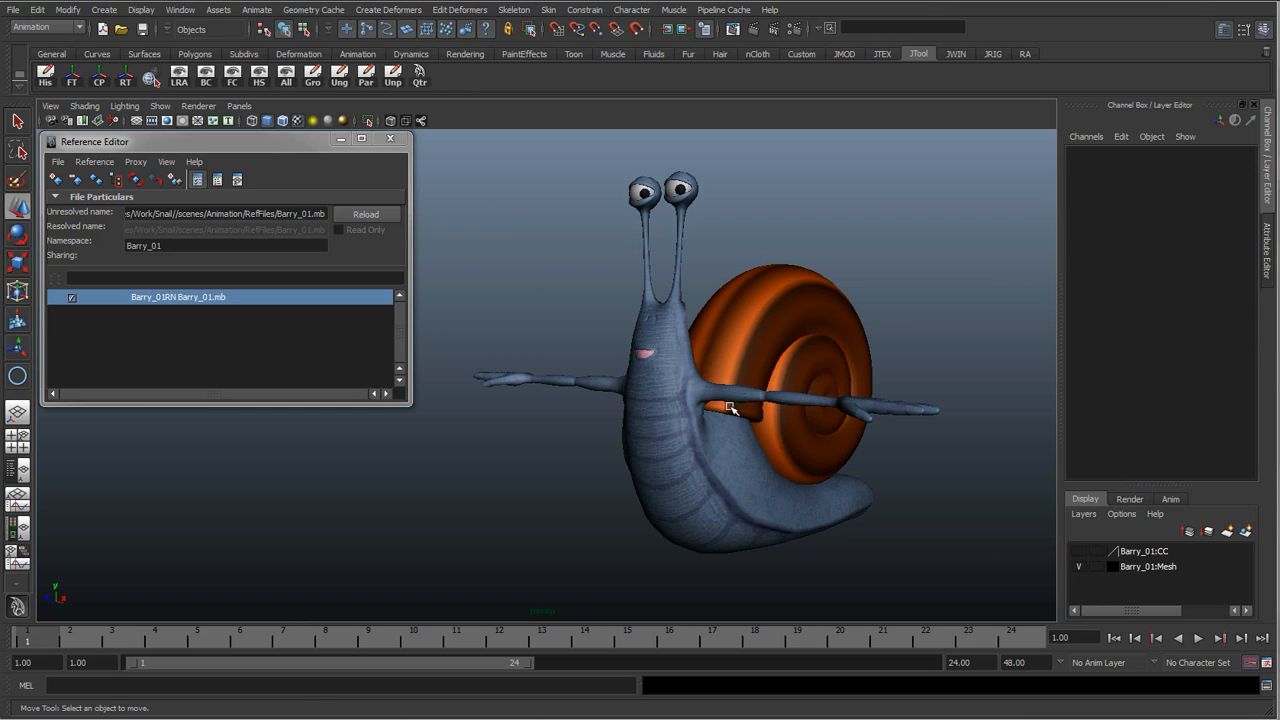
mouse_move(624, 248)
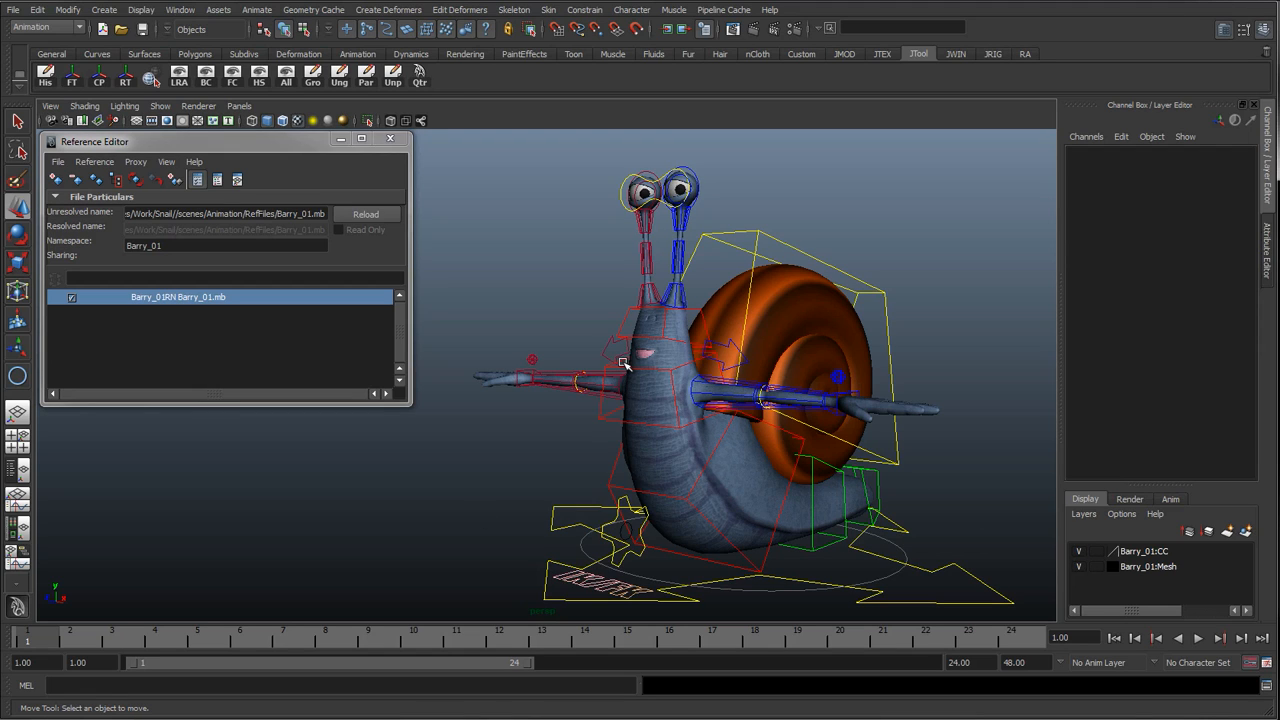
mouse_move(648, 356)
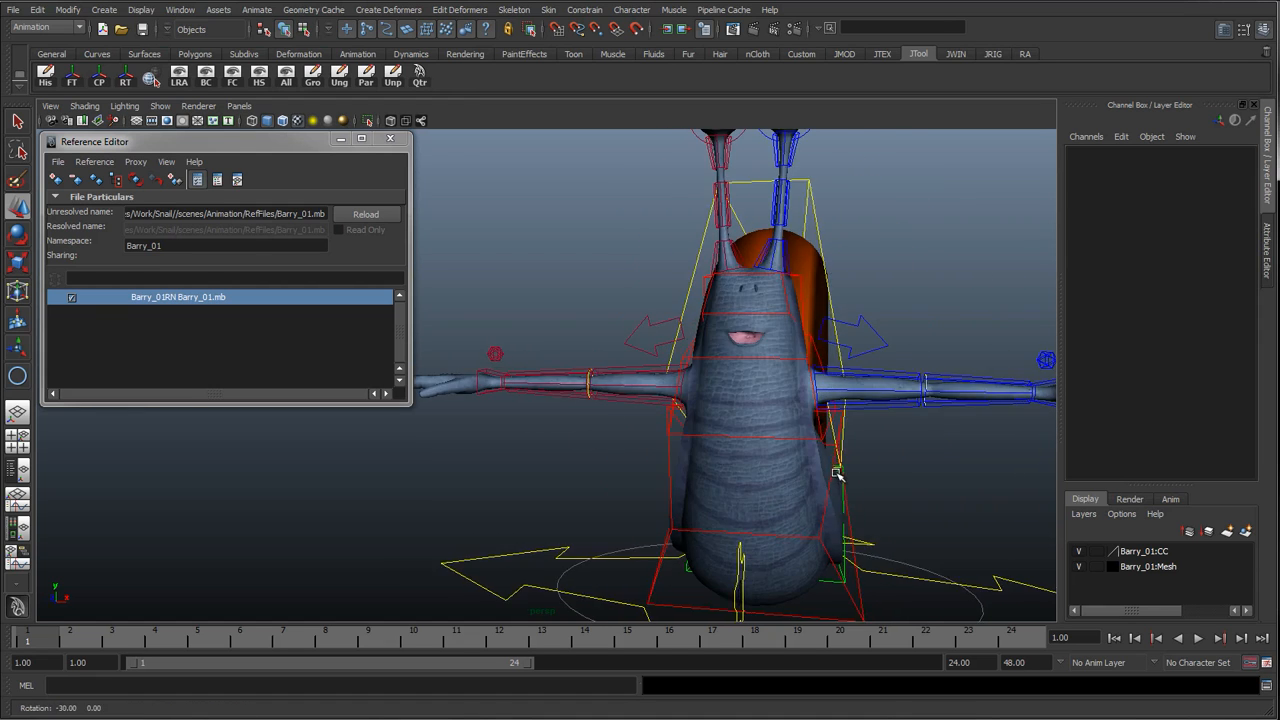
Dolly the camera in toward the snail's face and mouth with the rig controls visible.
drag(836, 476, 716, 510)
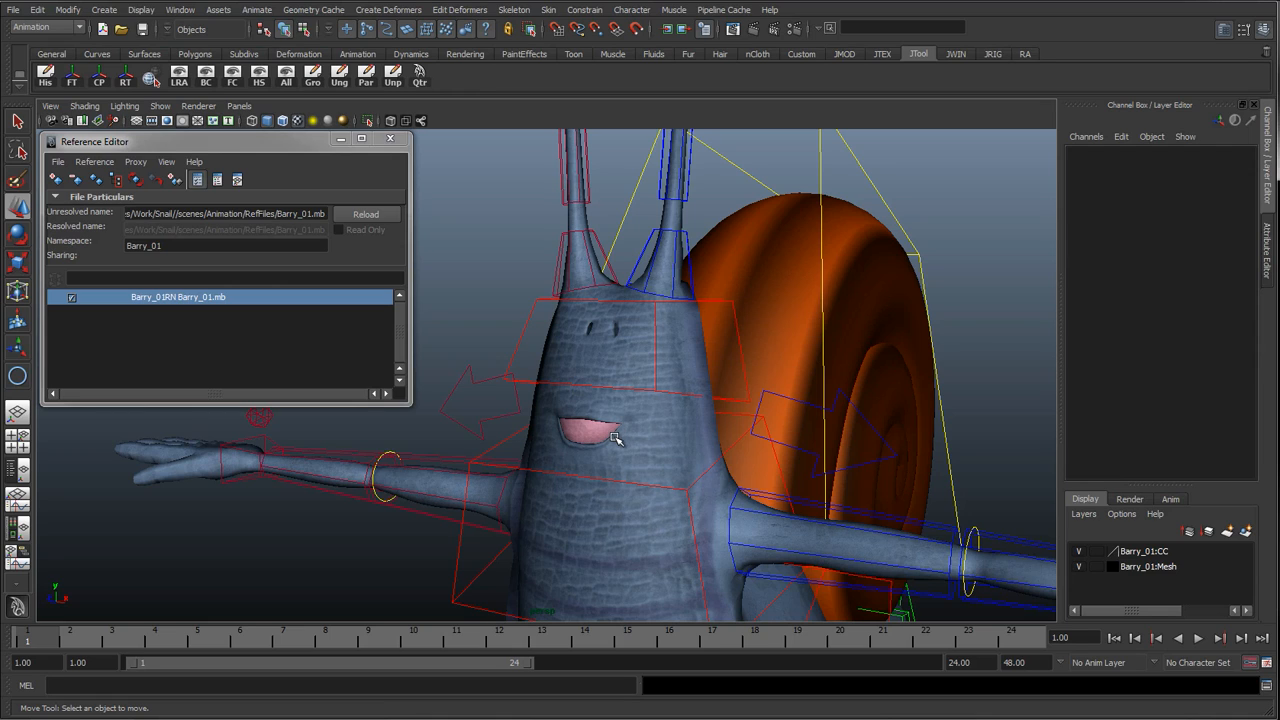
mouse_move(600, 446)
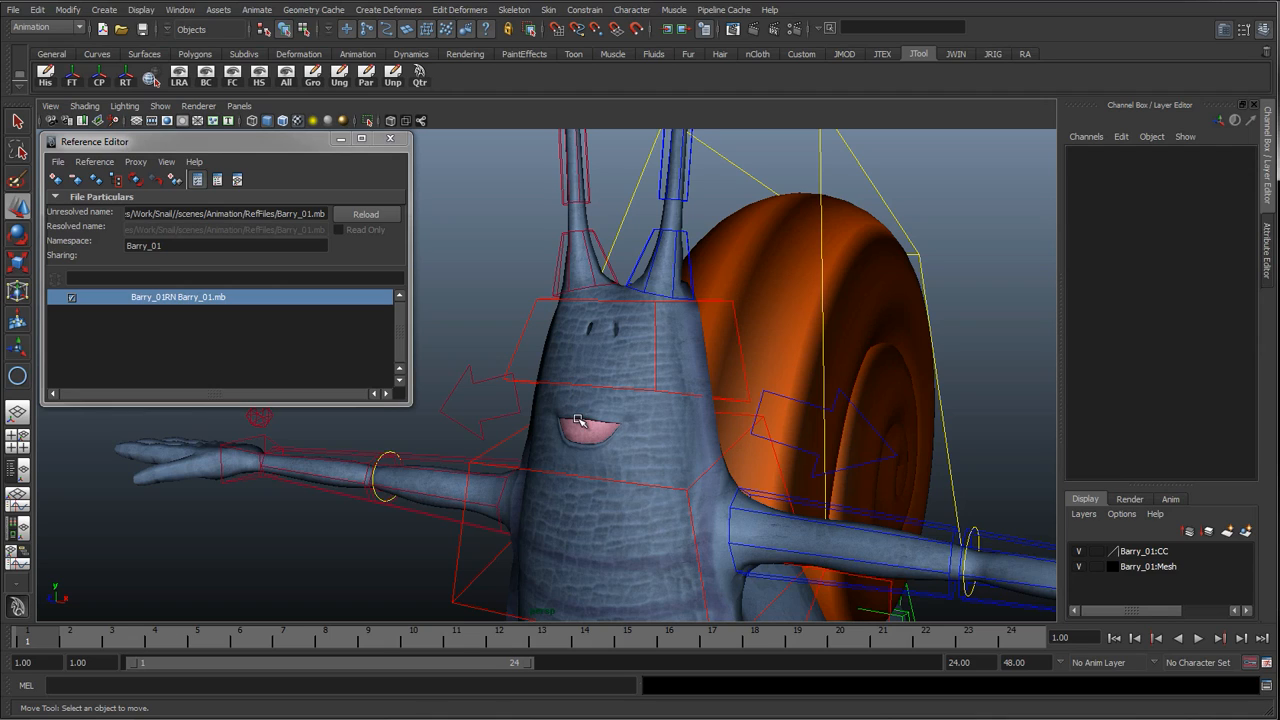
mouse_move(584, 408)
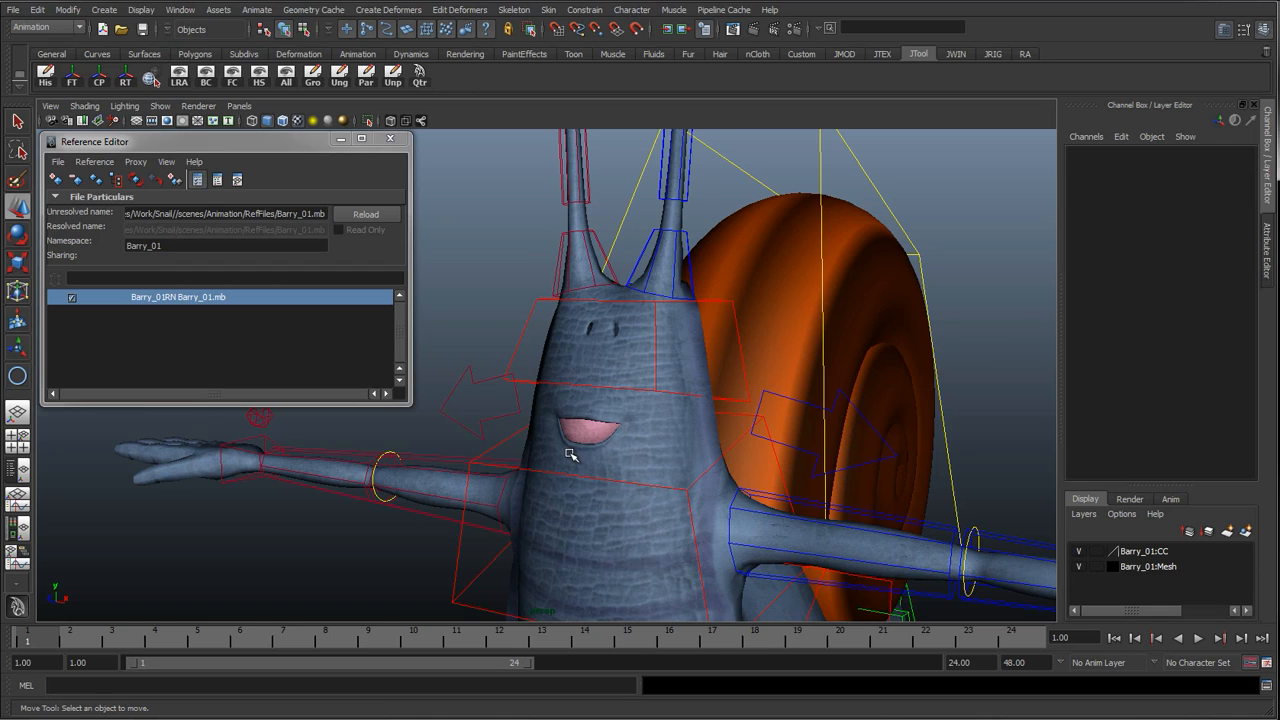
mouse_move(592, 312)
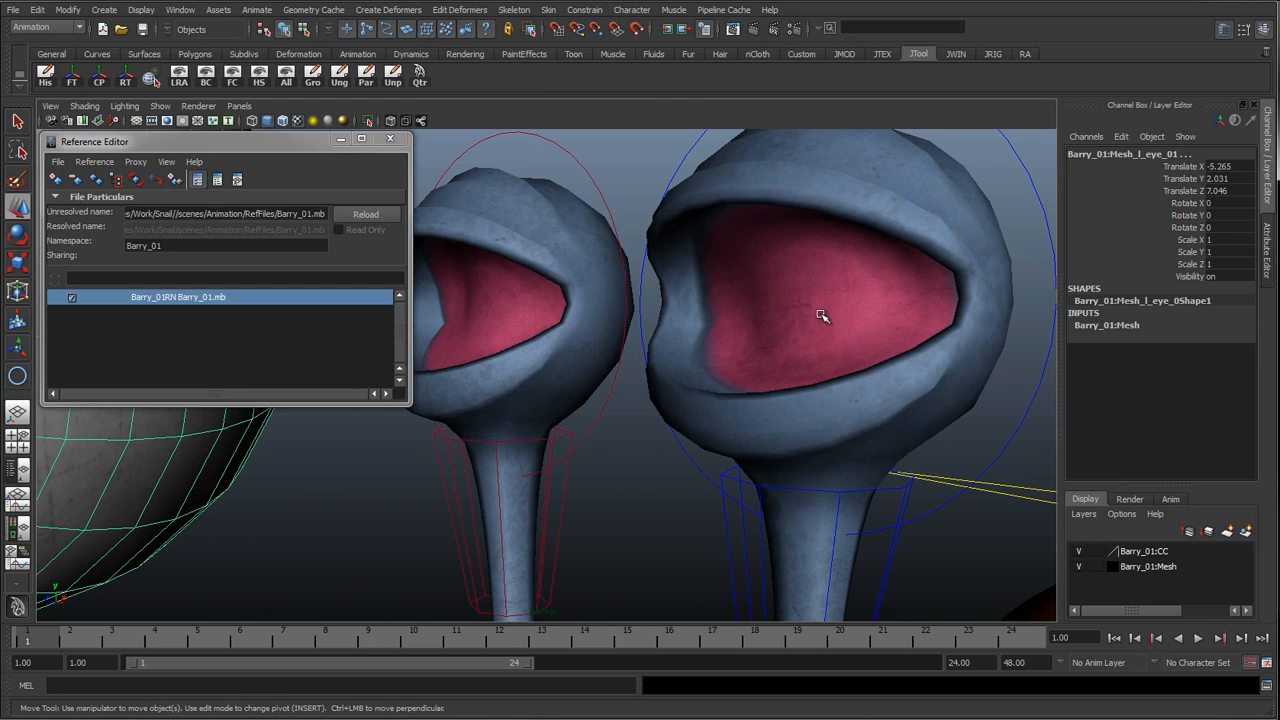
mouse_move(900, 268)
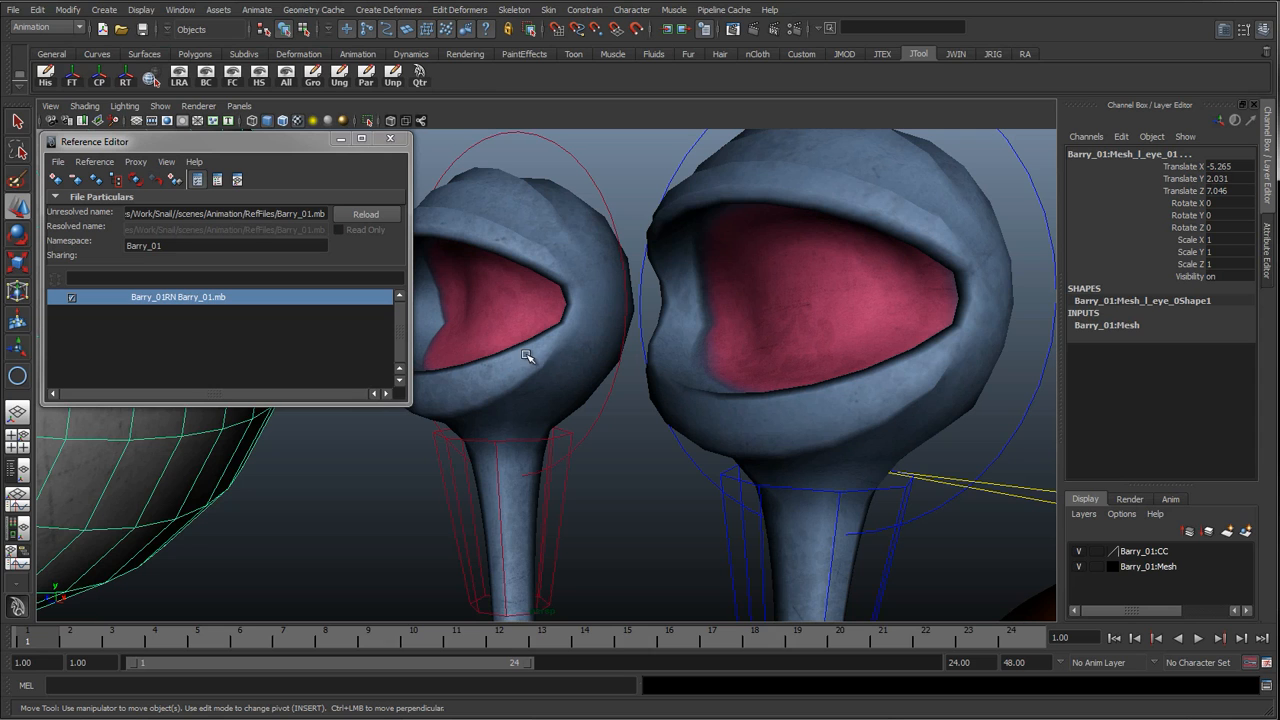
mouse_move(690, 314)
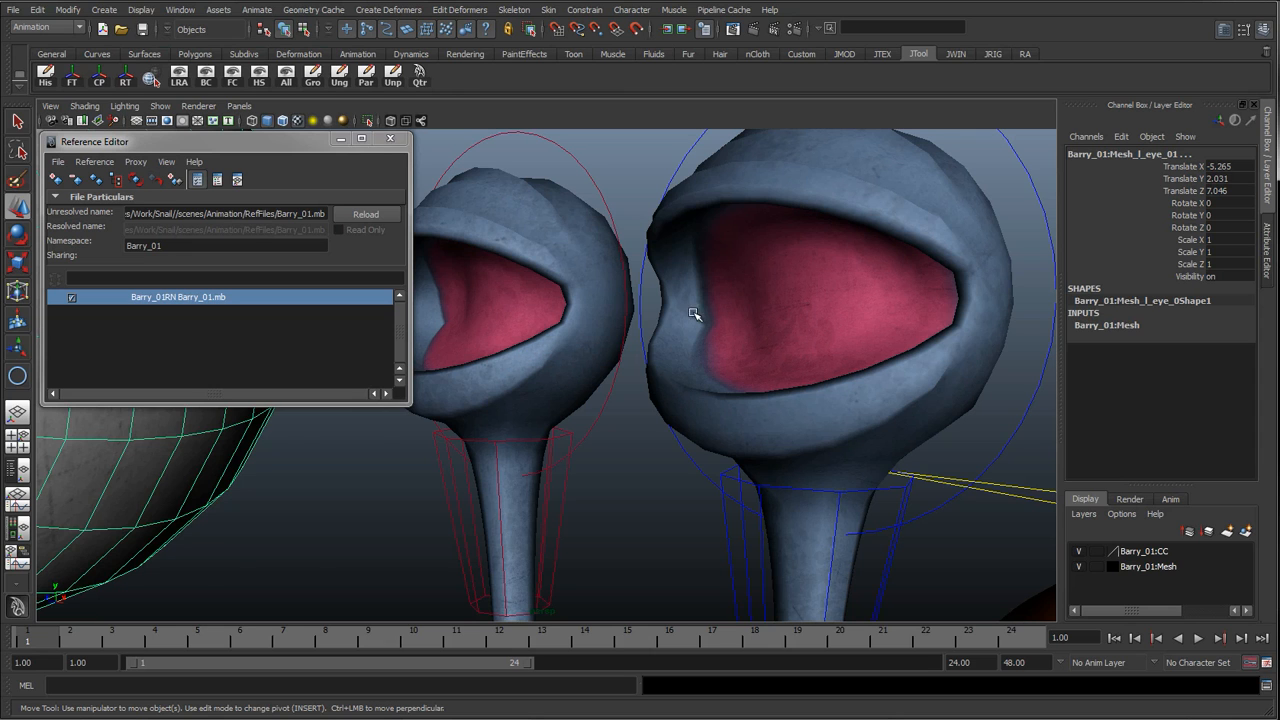